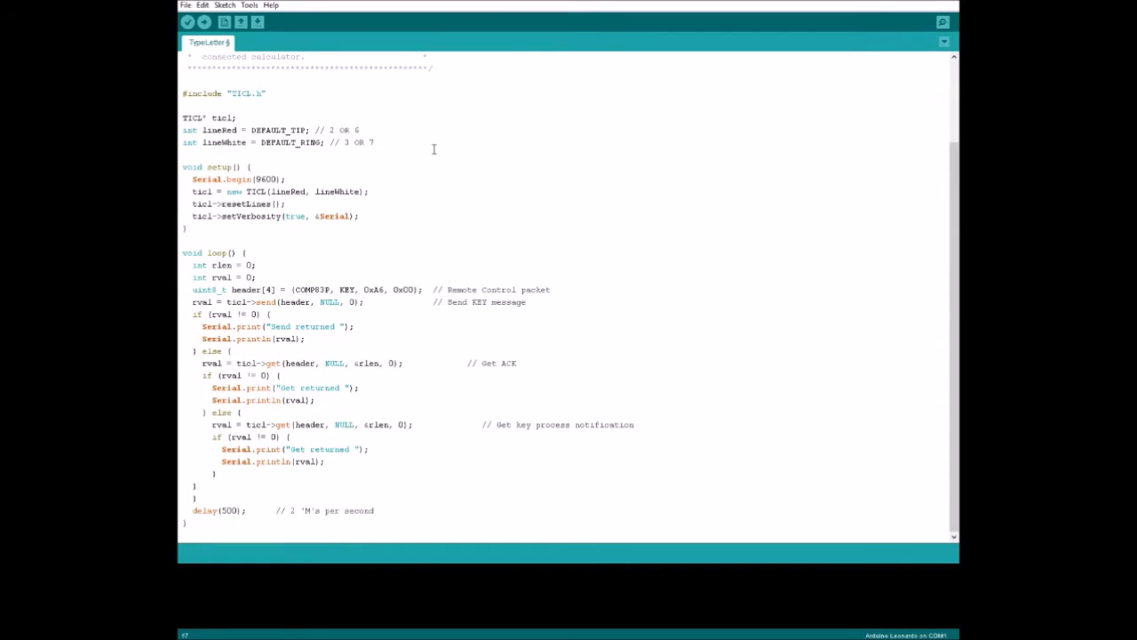
{"action": "mouse_move", "coordinate": [544, 86]}
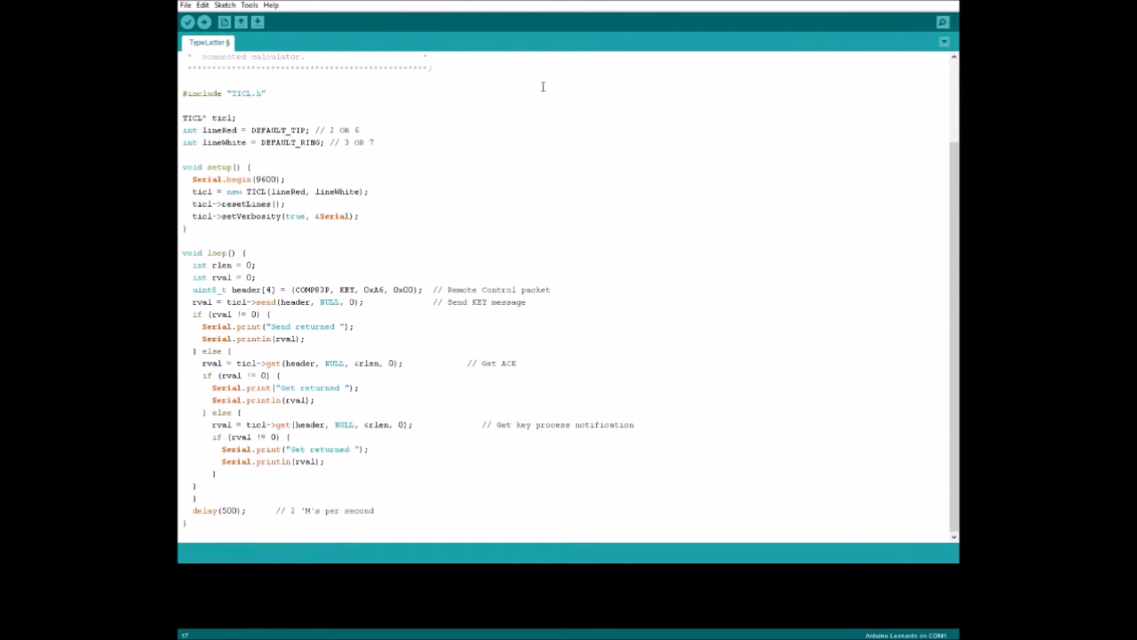
{"action": "mouse_move", "coordinate": [403, 149]}
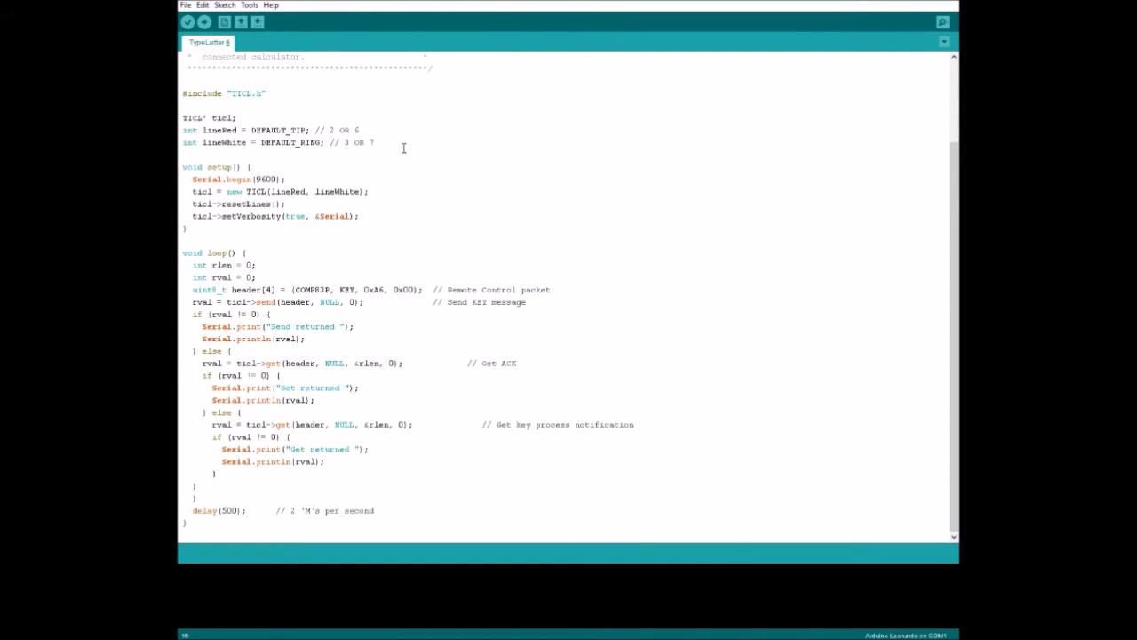
{"action": "mouse_move", "coordinate": [504, 167]}
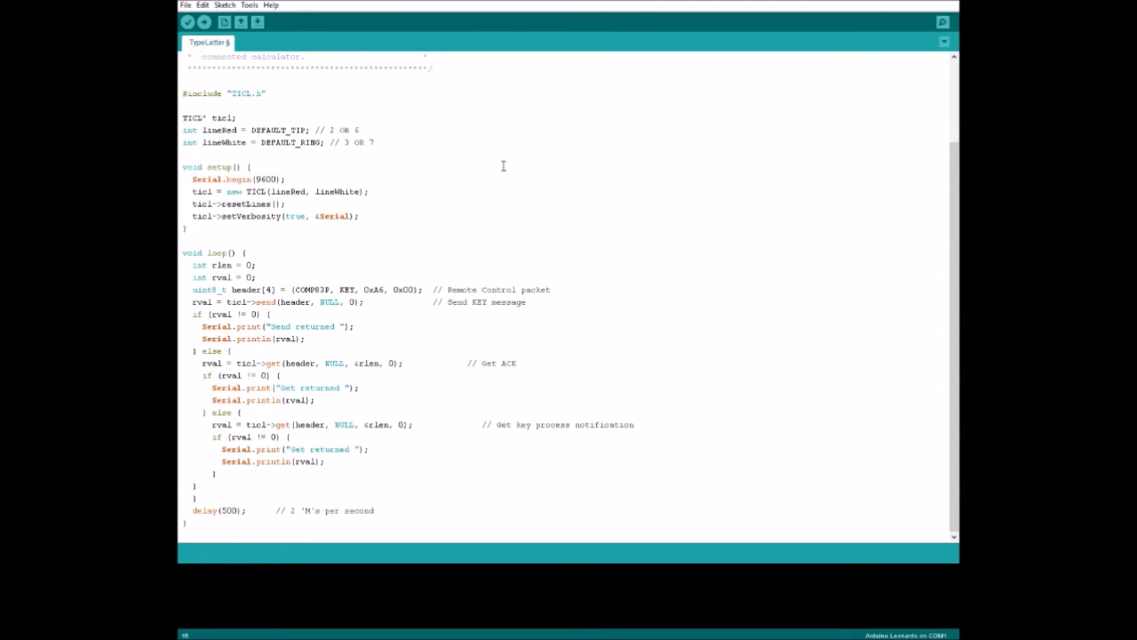
{"action": "mouse_move", "coordinate": [420, 179]}
{"action": "type", "text": "7"}
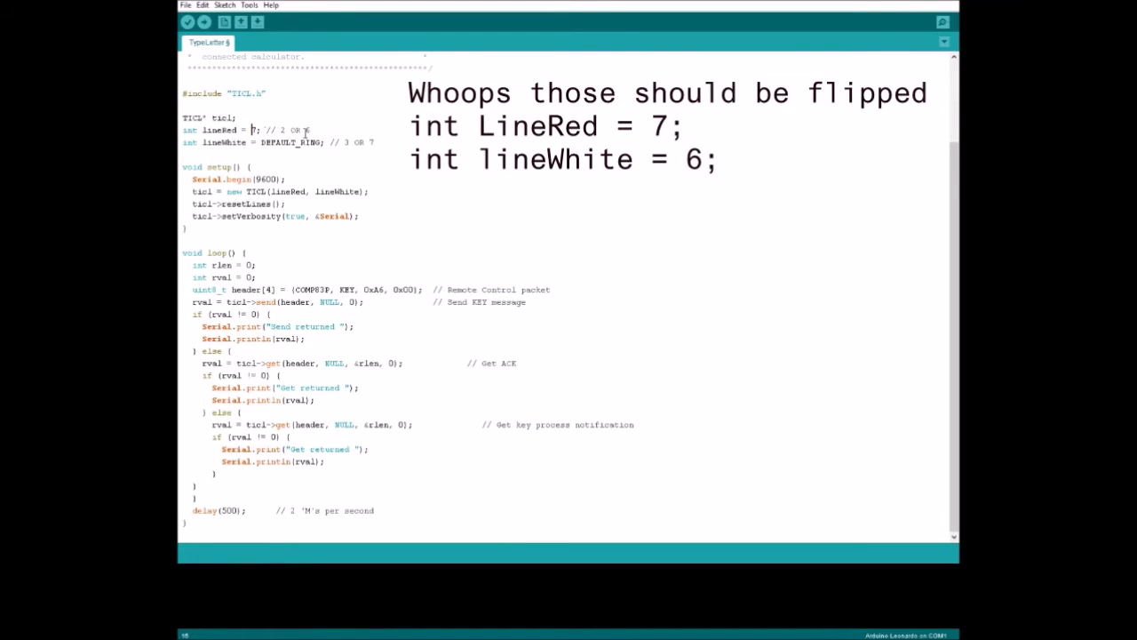
Replace lineWhite's DEFAULT_RING constant with pin 7
{"action": "double_click", "coordinate": [273, 142]}
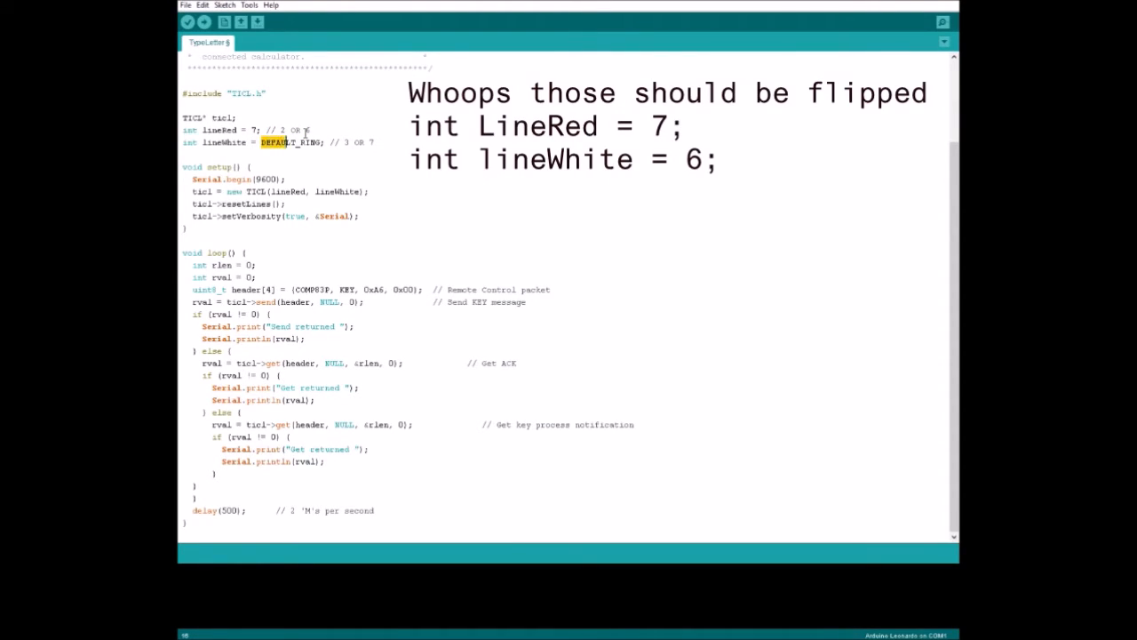
{"action": "type", "text": "7"}
{"action": "left_click", "coordinate": [247, 130]}
{"action": "type", "text": "6"}
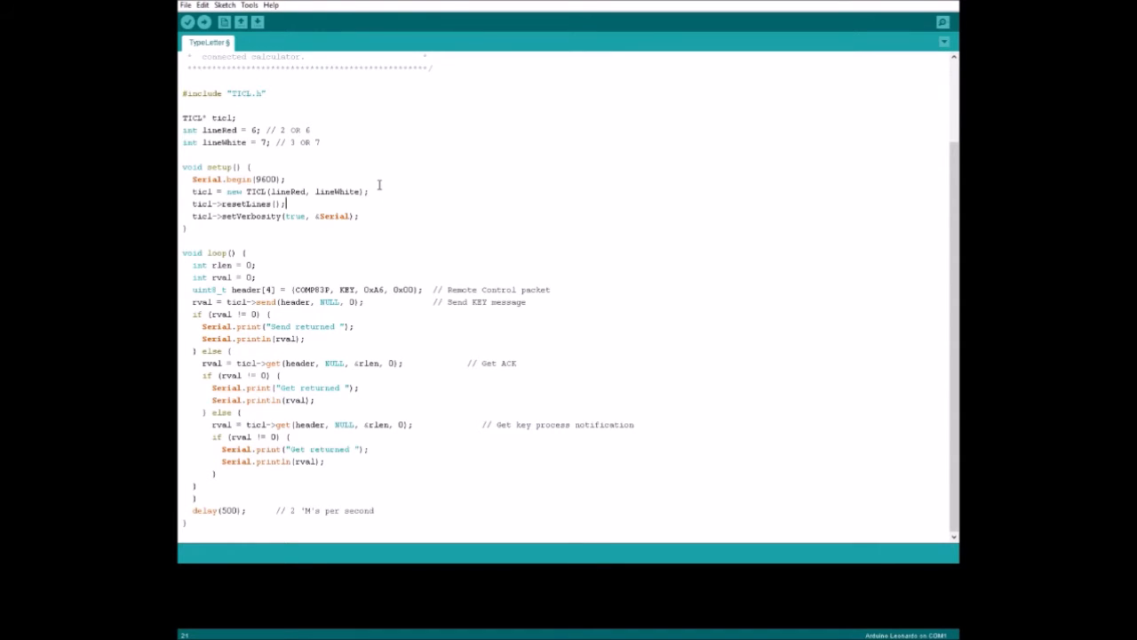
{"action": "left_click", "coordinate": [287, 217]}
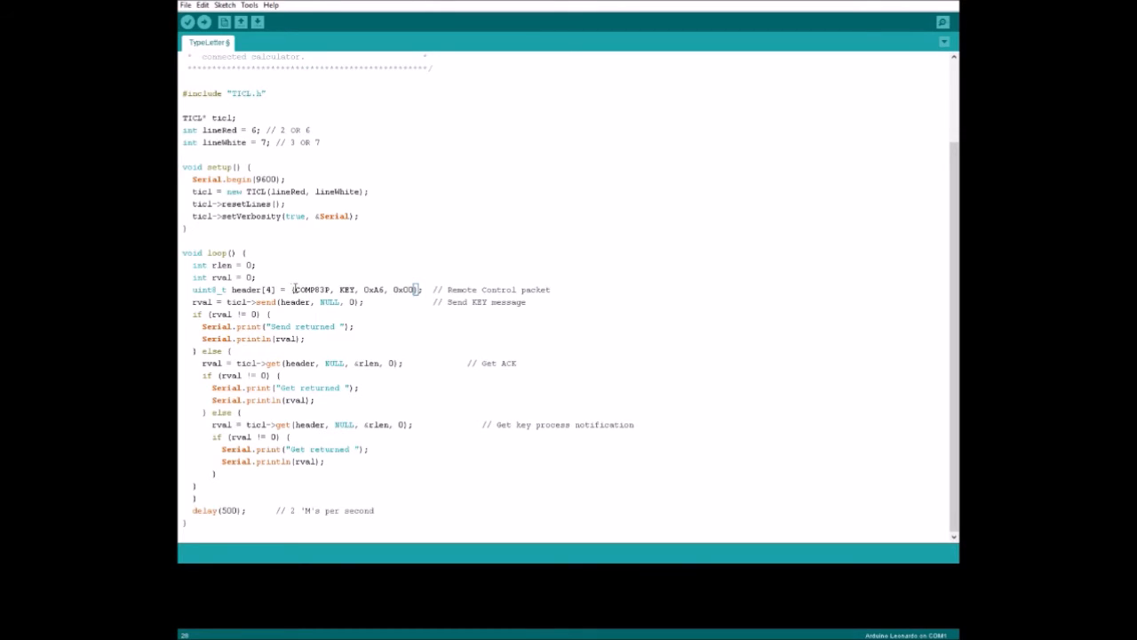
{"action": "double_click", "coordinate": [311, 287]}
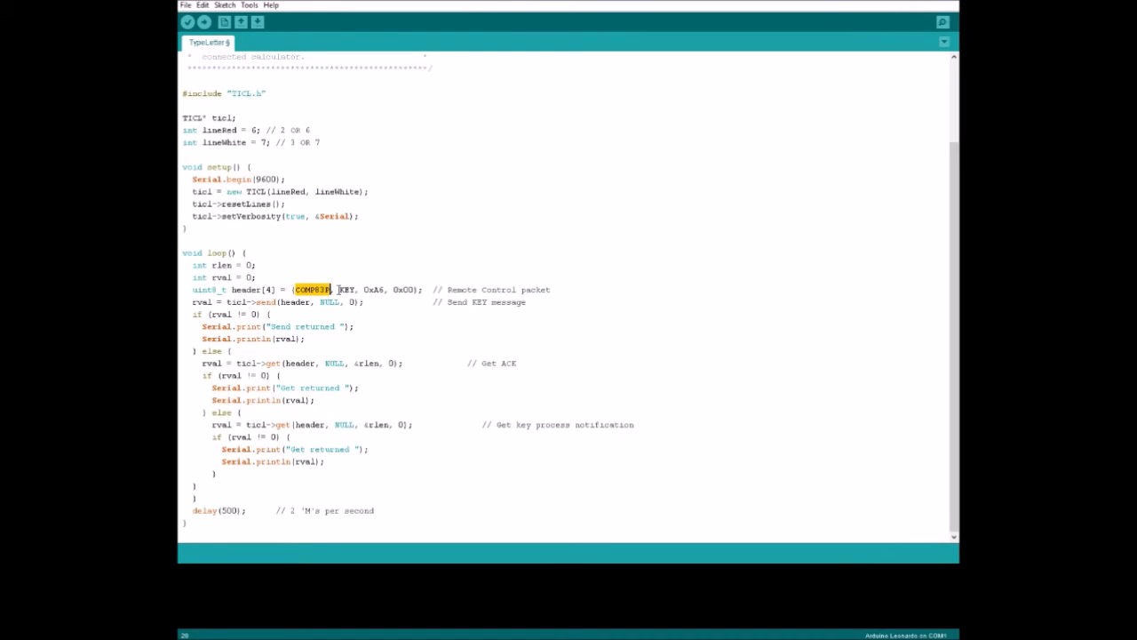
{"action": "double_click", "coordinate": [345, 288]}
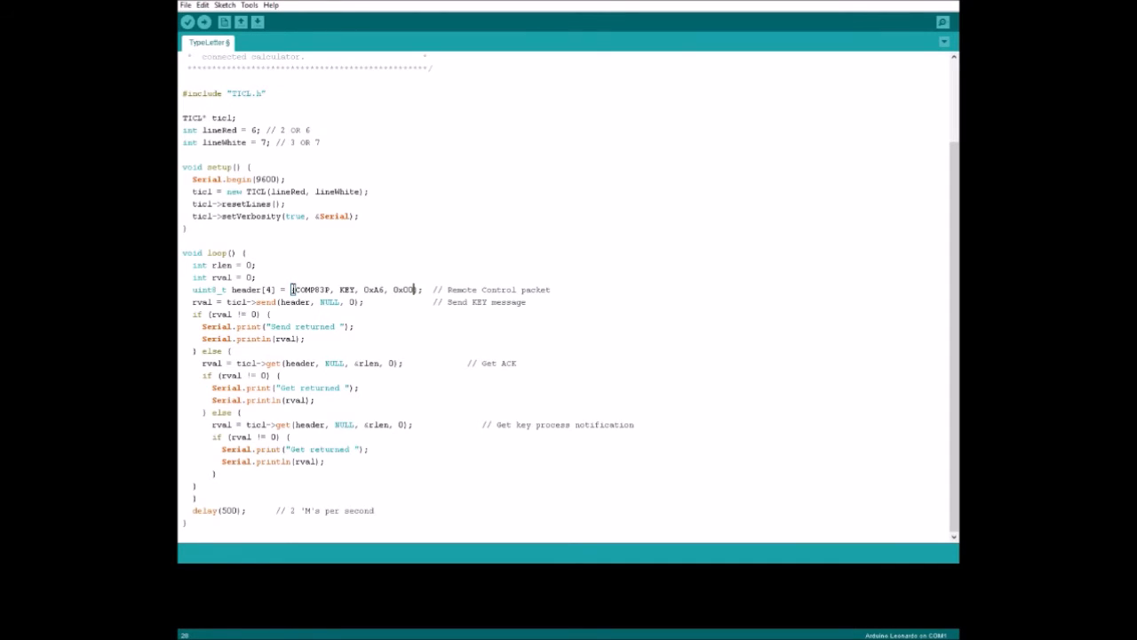
{"action": "double_click", "coordinate": [311, 288]}
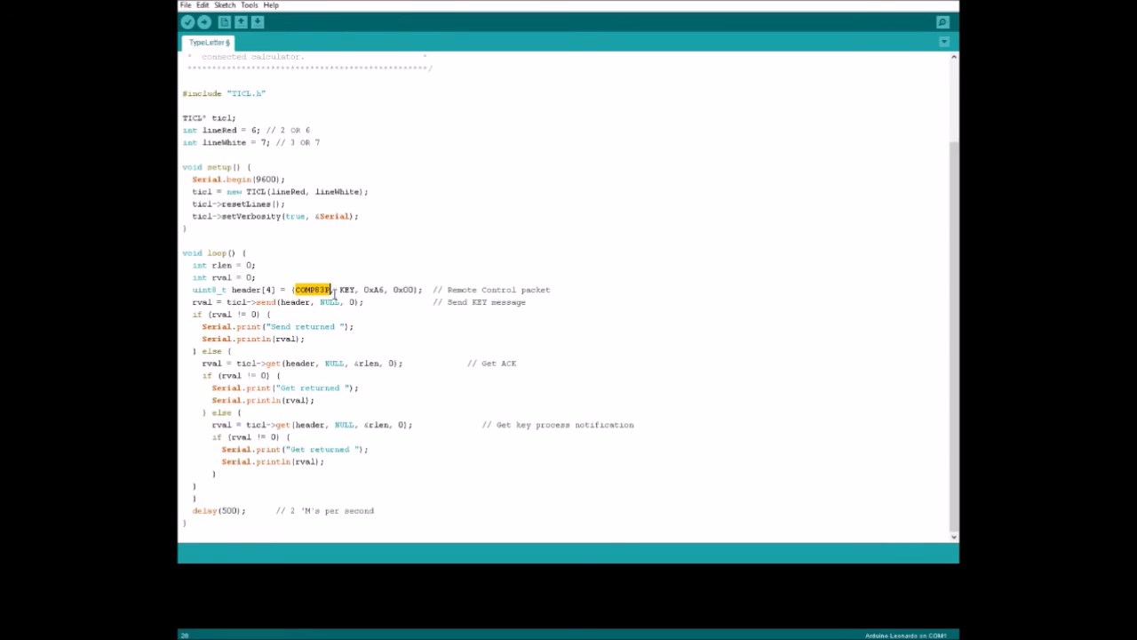
{"action": "double_click", "coordinate": [348, 290]}
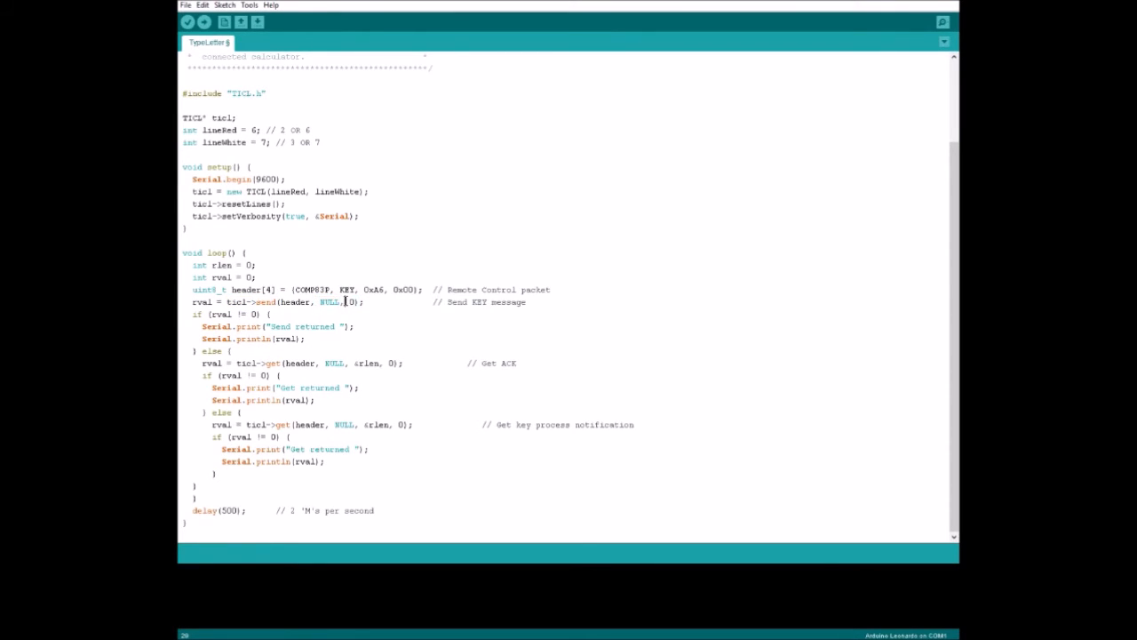
{"action": "double_click", "coordinate": [348, 302]}
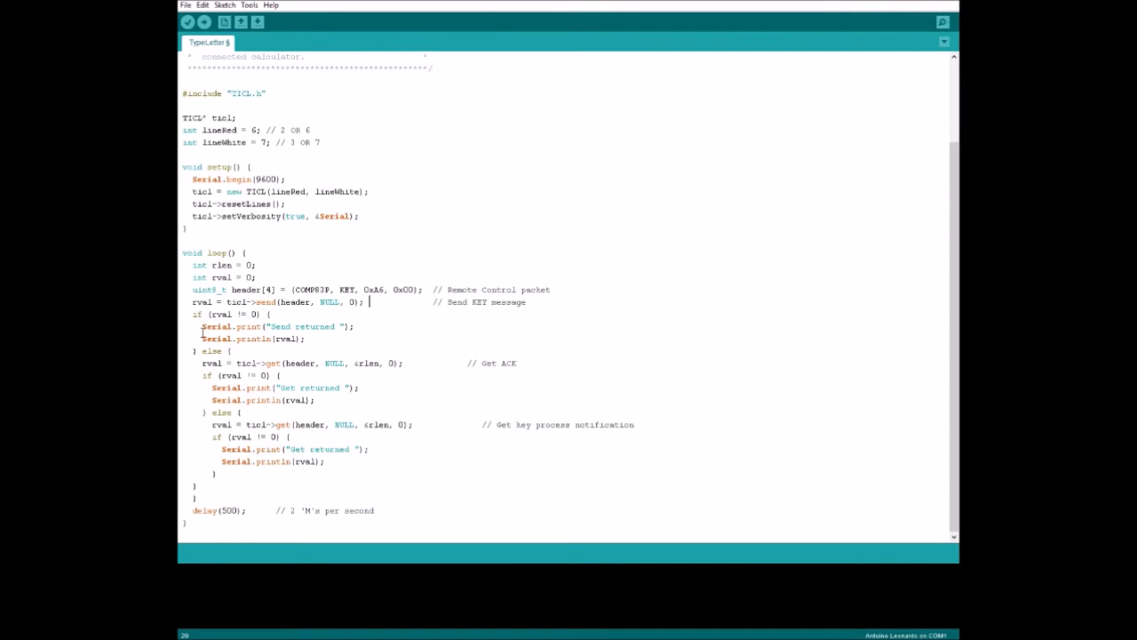
{"action": "left_click_drag", "start_coordinate": [201, 327], "coordinate": [306, 337]}
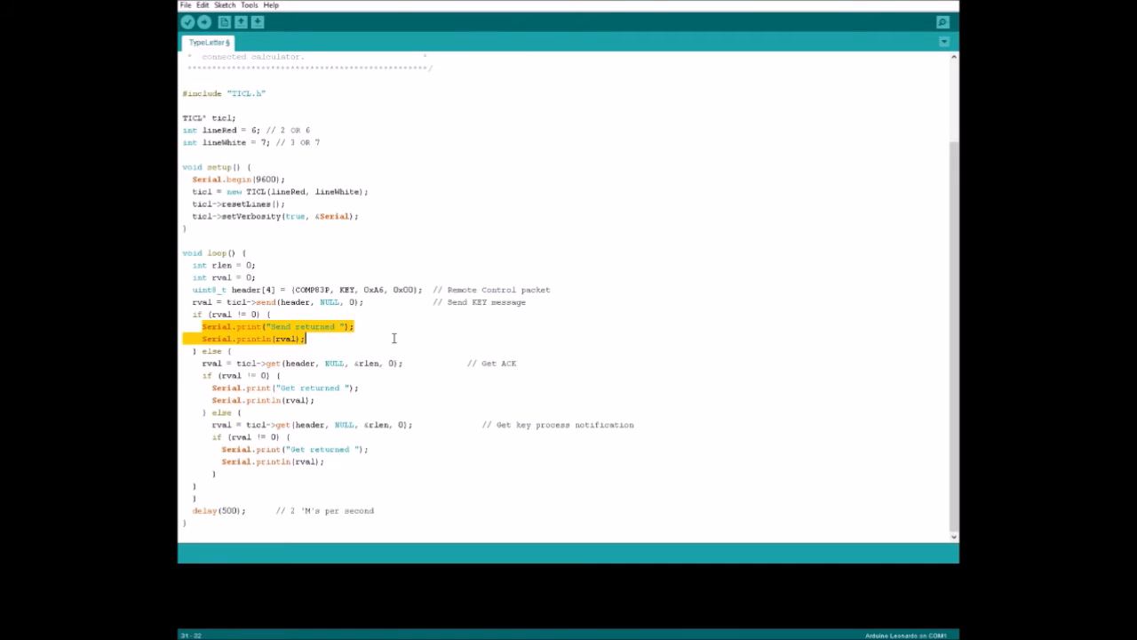
{"action": "left_click", "coordinate": [249, 388]}
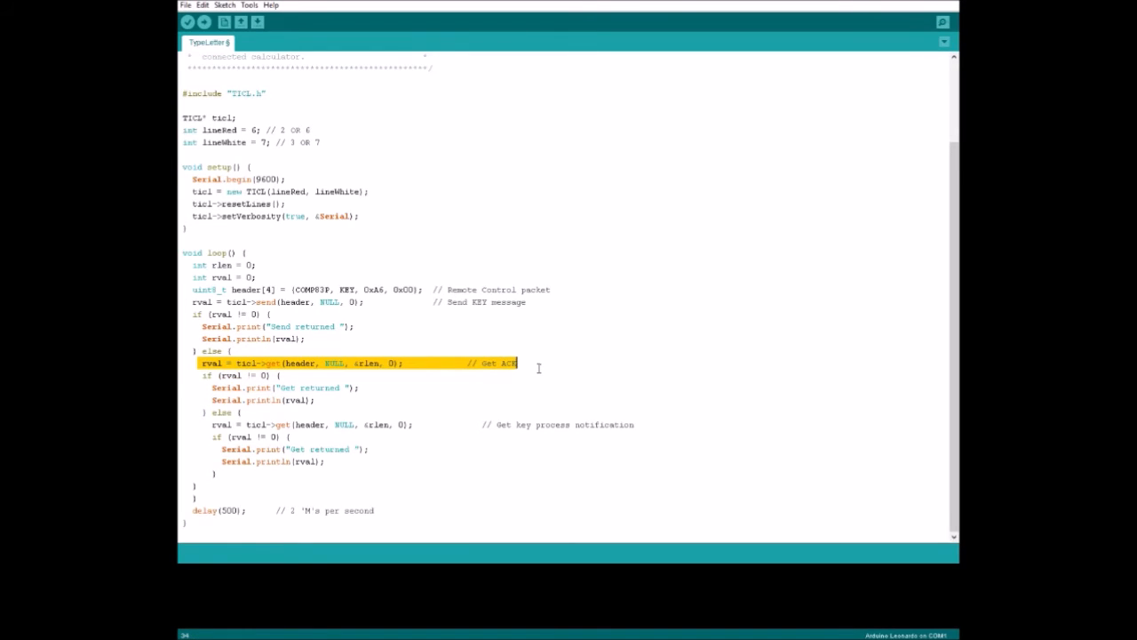
{"action": "mouse_move", "coordinate": [427, 382]}
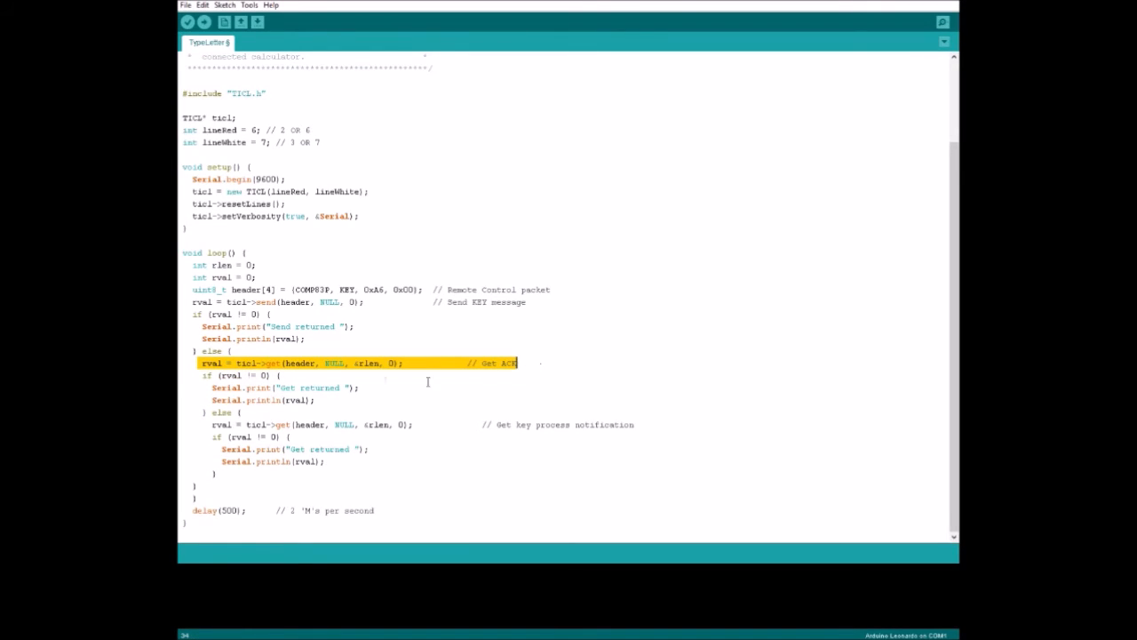